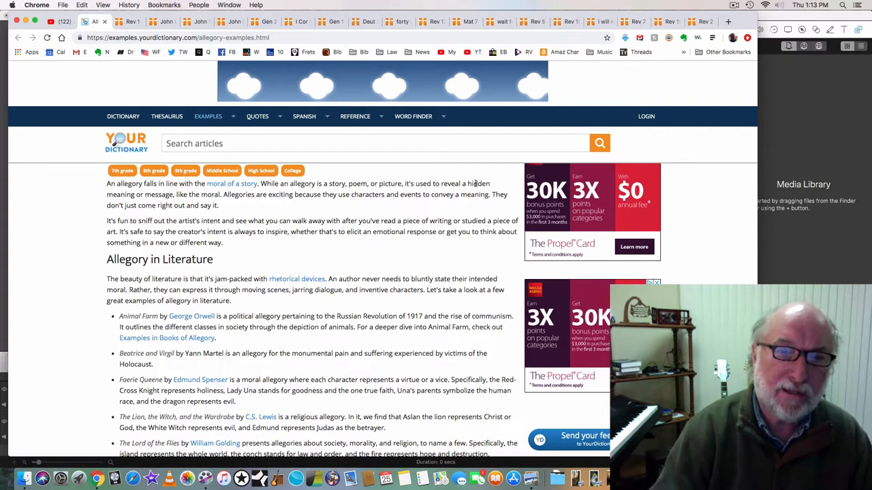
# Scroll the YourDictionary allegory examples page down to the Allegory in Art section.
pyautogui.scroll(-3)
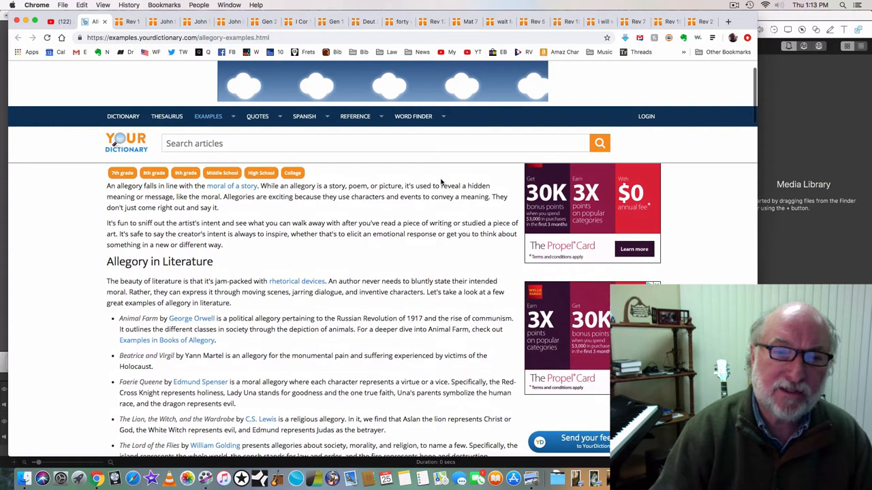
pyautogui.moveTo(423, 206)
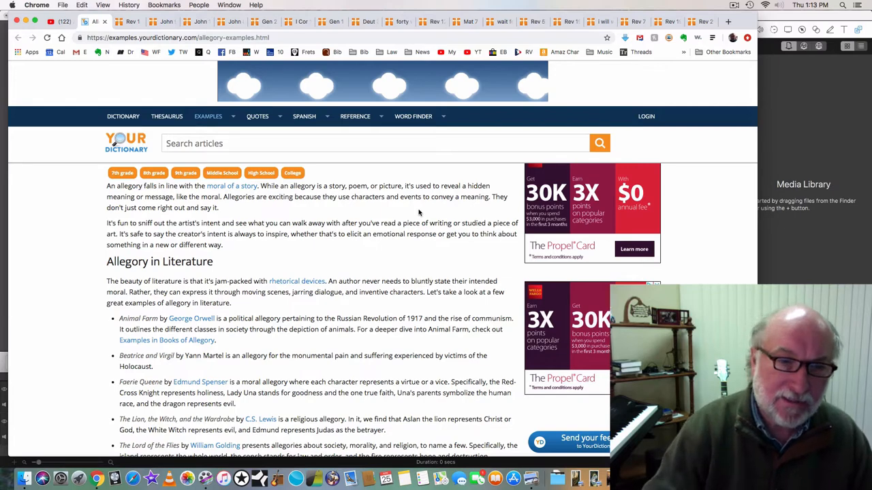
pyautogui.scroll(-3)
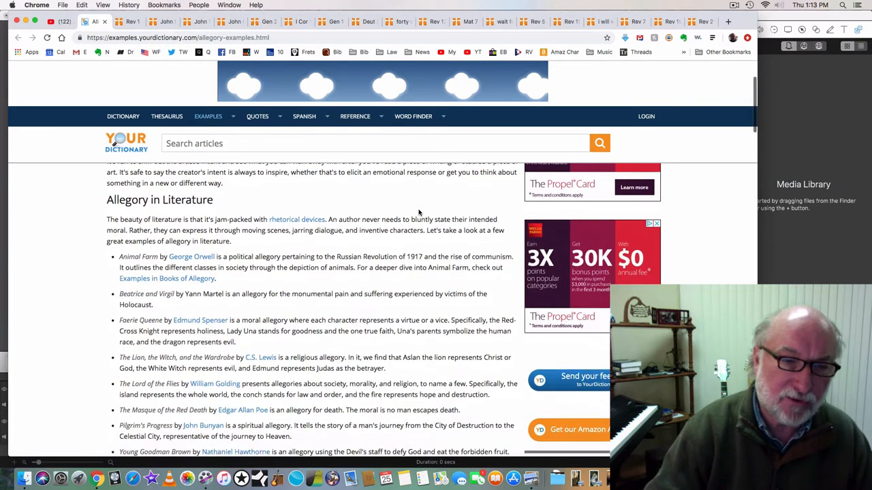
pyautogui.scroll(-3)
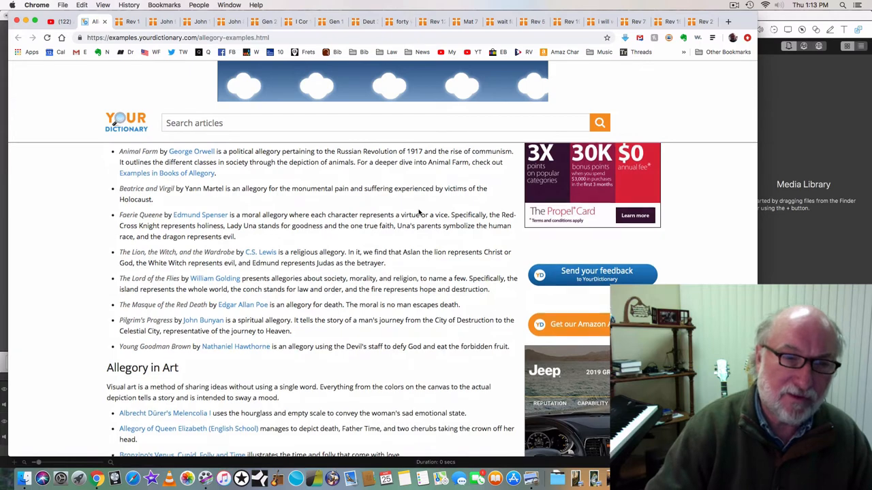
pyautogui.scroll(-3)
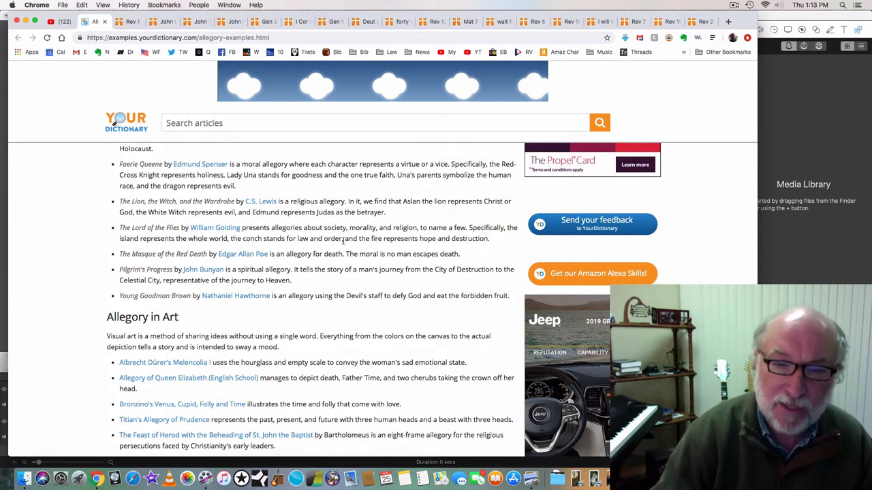
pyautogui.scroll(-3)
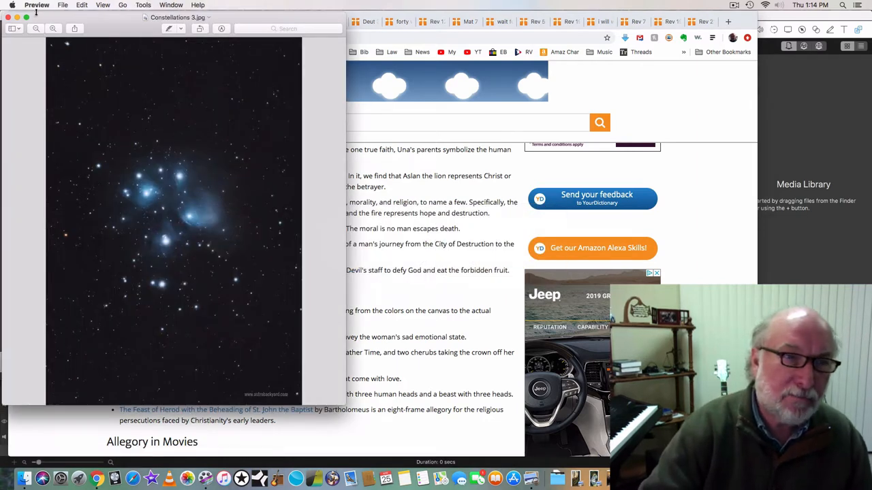
# Show the star photo full-screen in Preview, then switch back to Google Chrome.
pyautogui.press('cmd+tab')
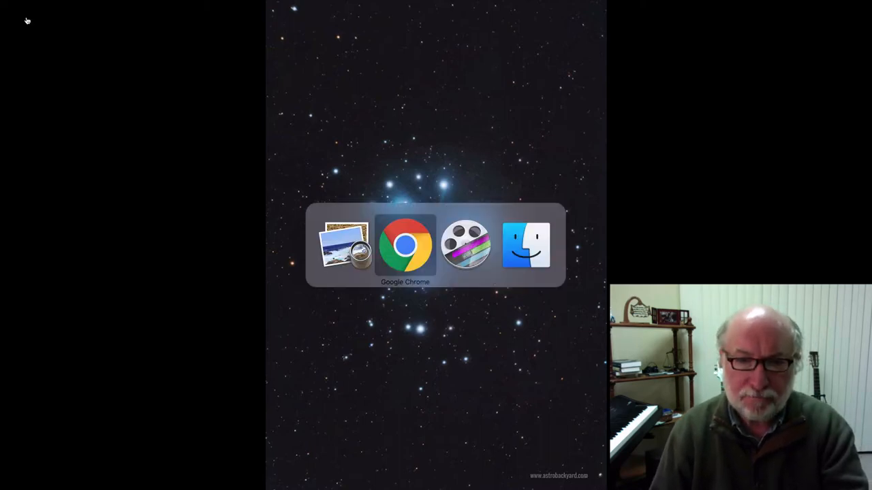
pyautogui.click(404, 244)
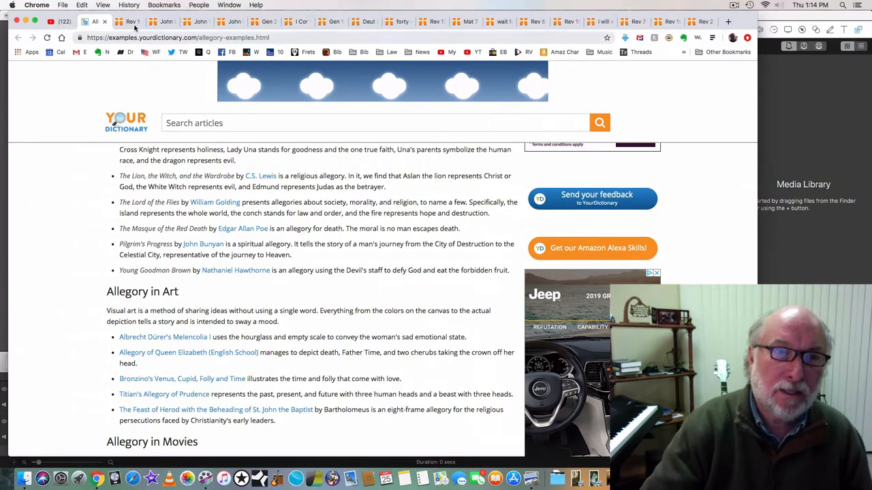
# Switch to the Rev 1 tab, read the Revelation 1 opening verses and focus the search field.
pyautogui.click(129, 21)
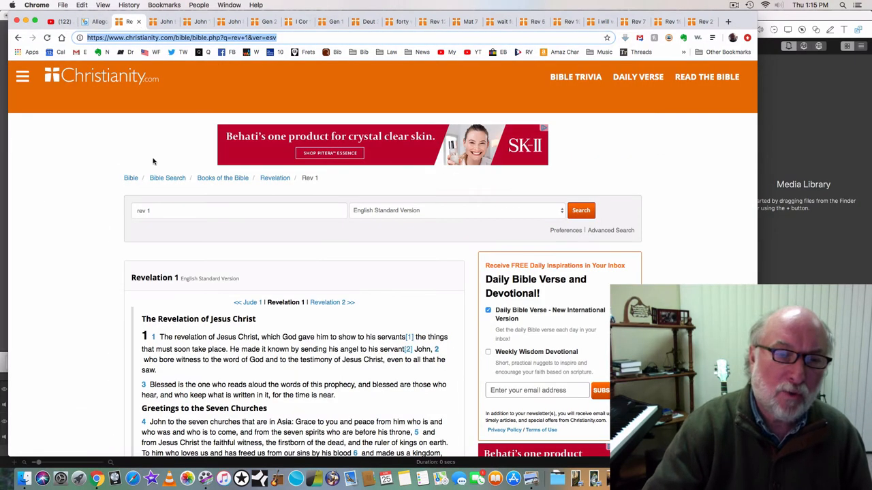
pyautogui.moveTo(82, 155)
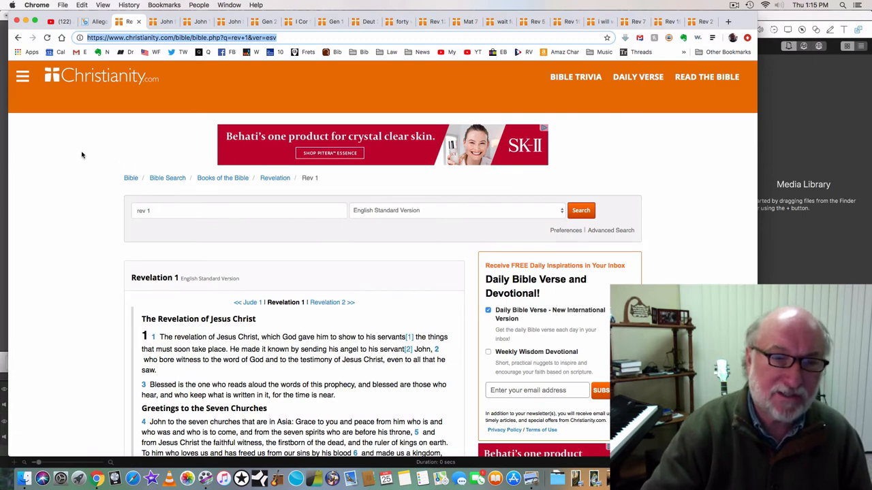
pyautogui.scroll(-3)
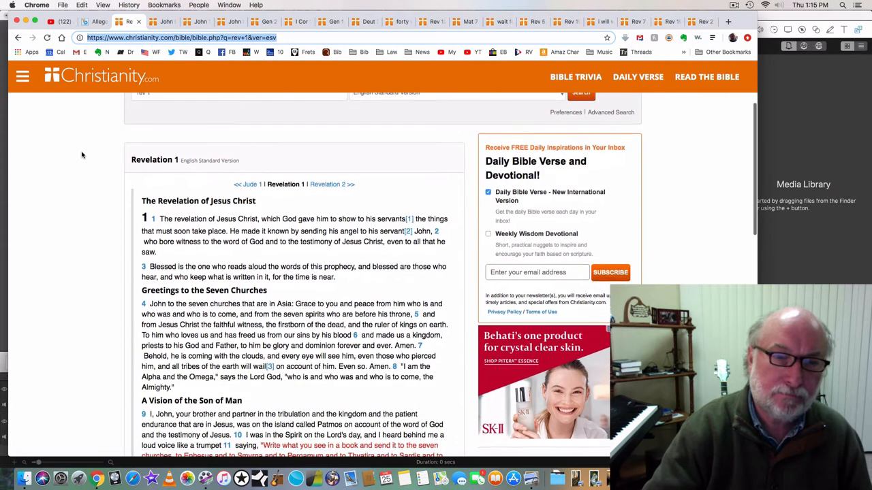
pyautogui.scroll(-3)
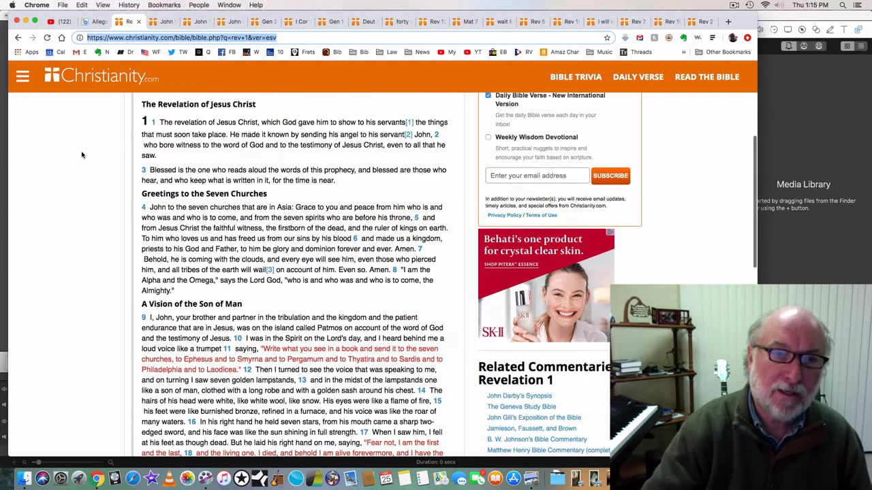
pyautogui.scroll(-3)
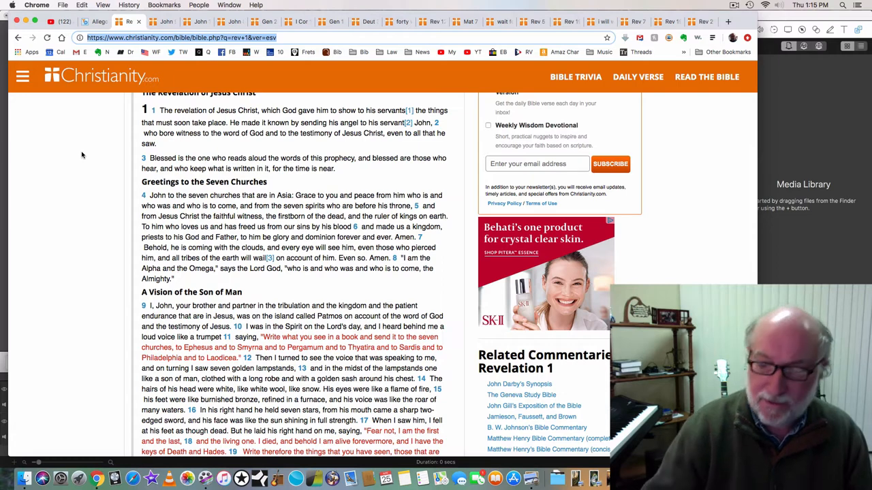
pyautogui.moveTo(106, 163)
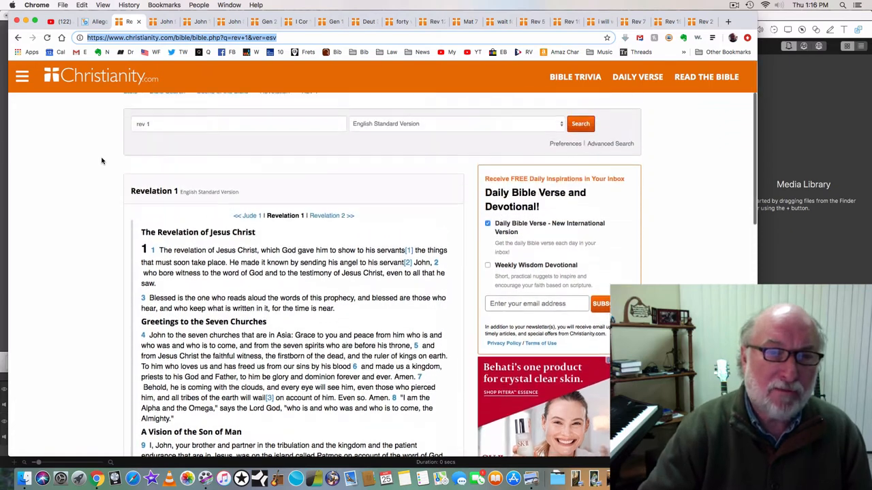
pyautogui.scroll(-3)
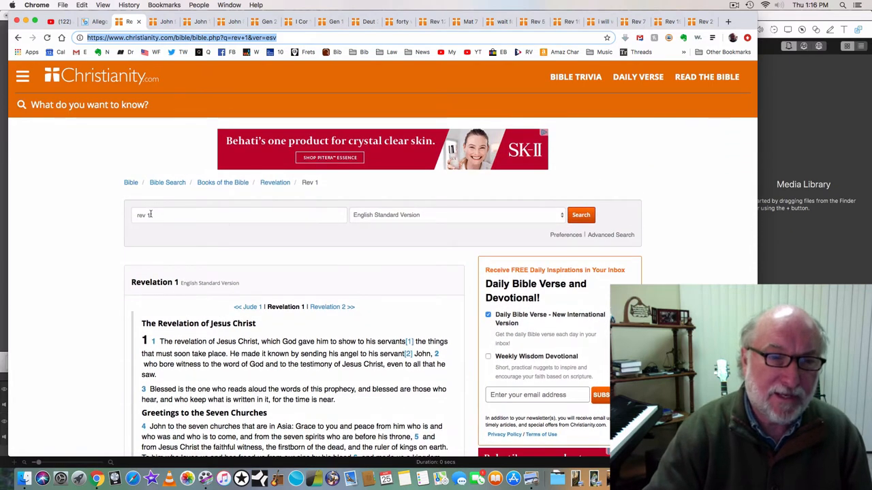
pyautogui.click(238, 215)
pyautogui.write('2')
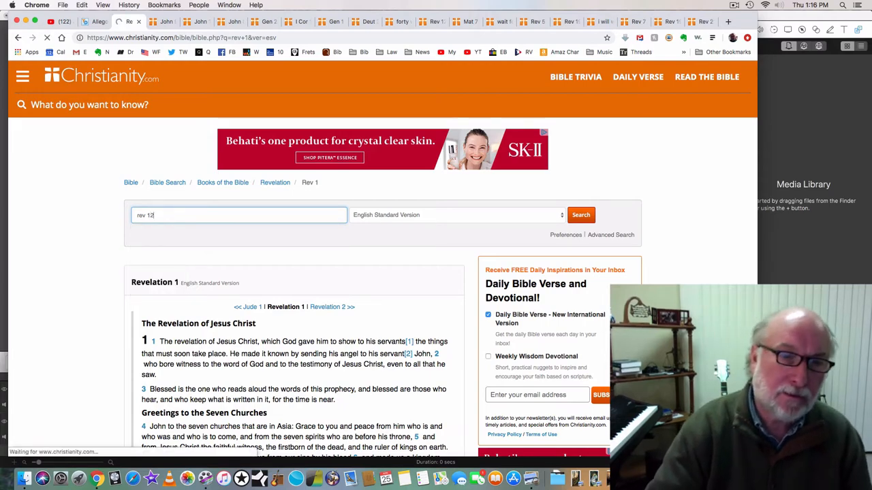
# Load Revelation 12, The Woman and the Dragon, and dismiss the Your Free Gift pop-up.
pyautogui.click(580, 215)
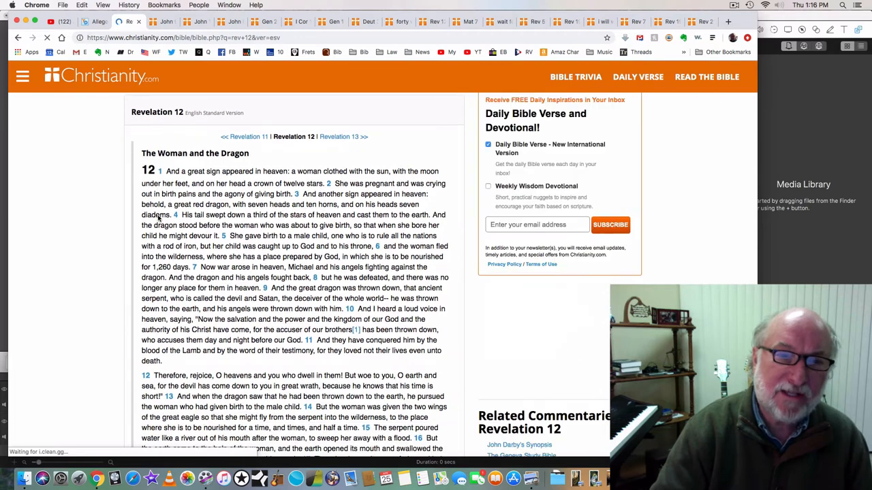
pyautogui.scroll(-3)
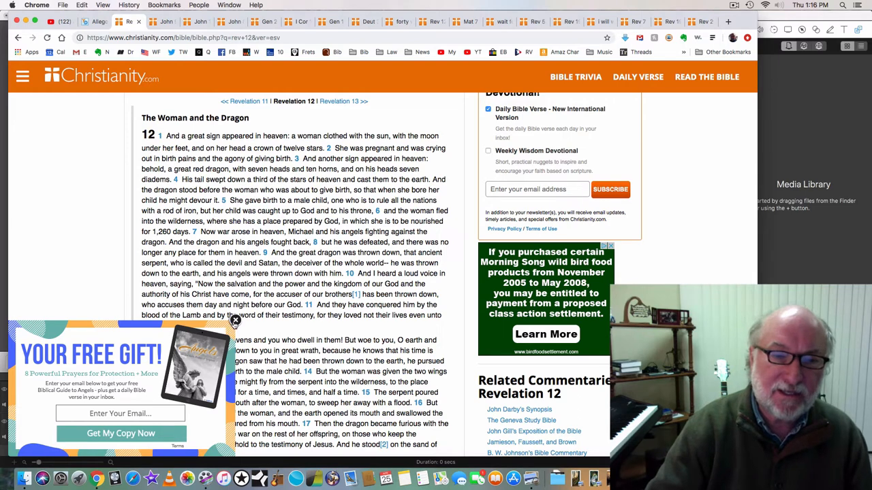
pyautogui.click(235, 321)
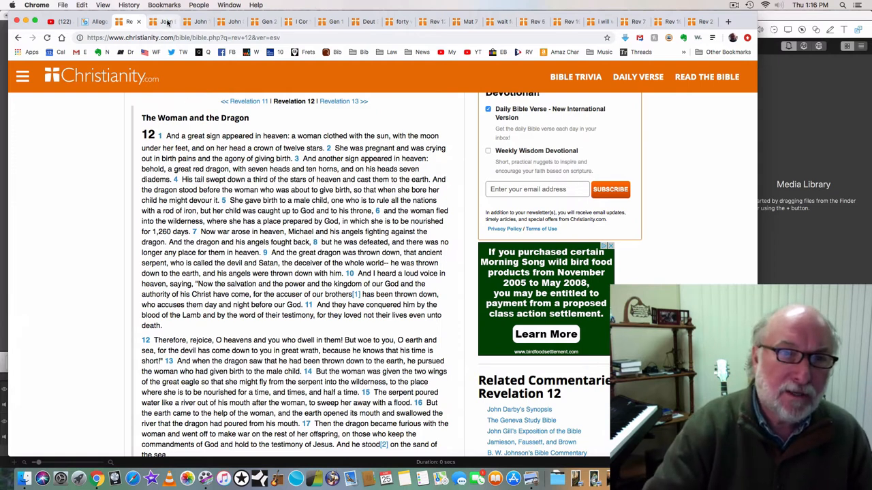
# Switch to the John 9 tab, Jesus Heals the Man Born Blind.
pyautogui.click(163, 21)
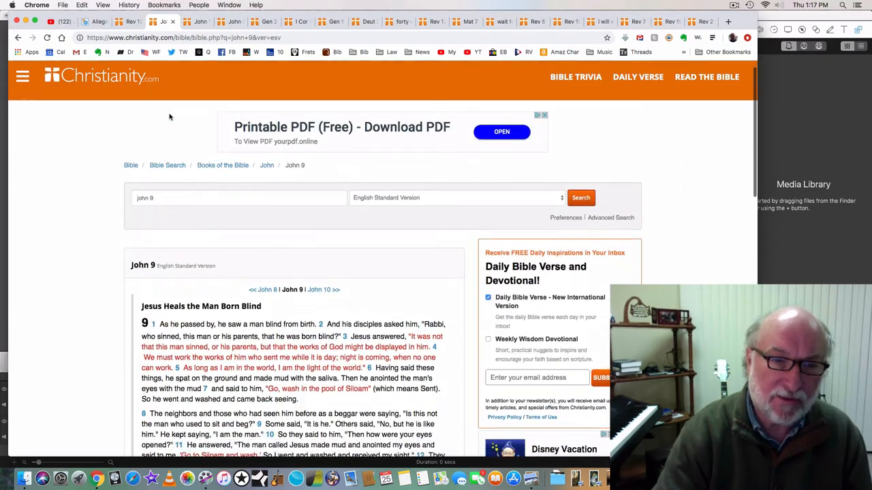
pyautogui.scroll(-3)
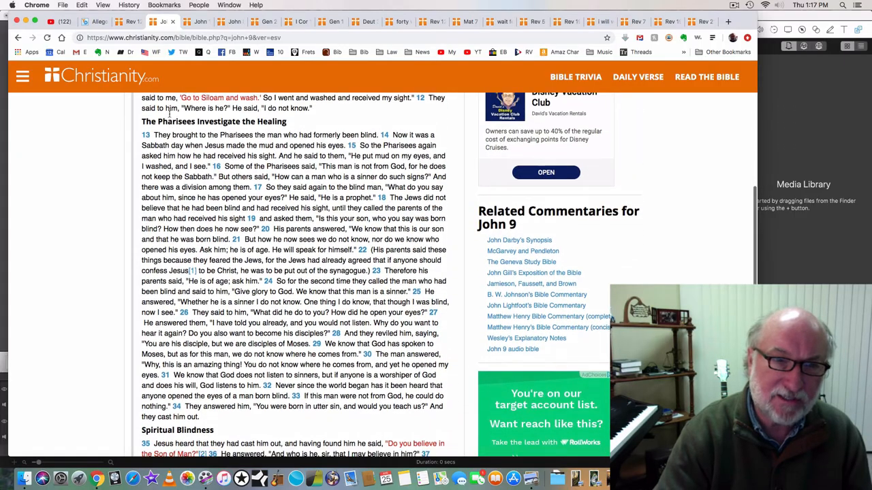
pyautogui.scroll(-3)
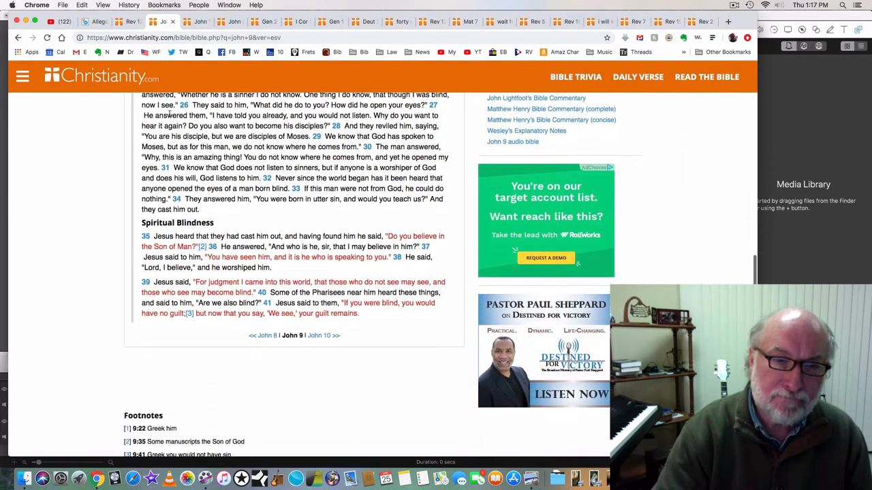
pyautogui.scroll(-3)
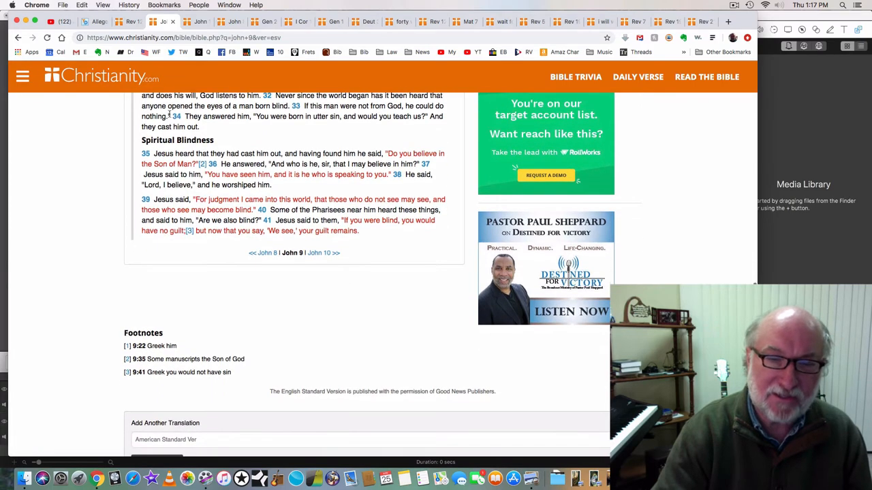
pyautogui.scroll(-3)
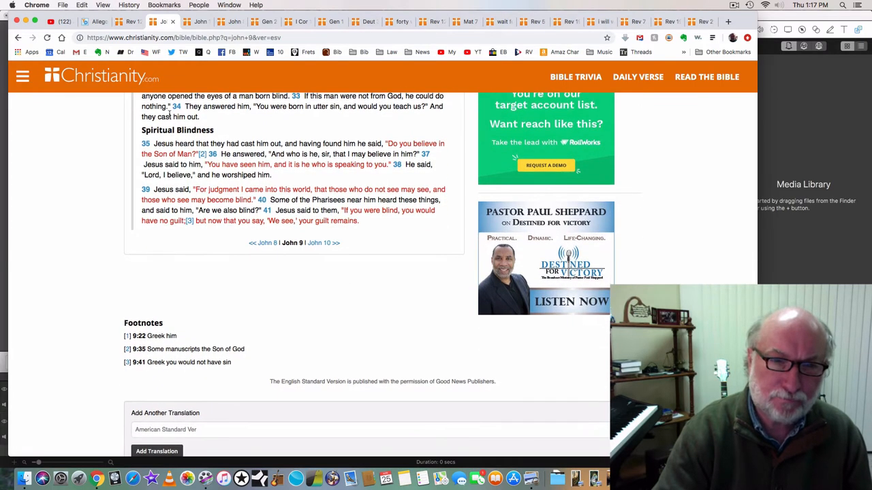
pyautogui.scroll(-3)
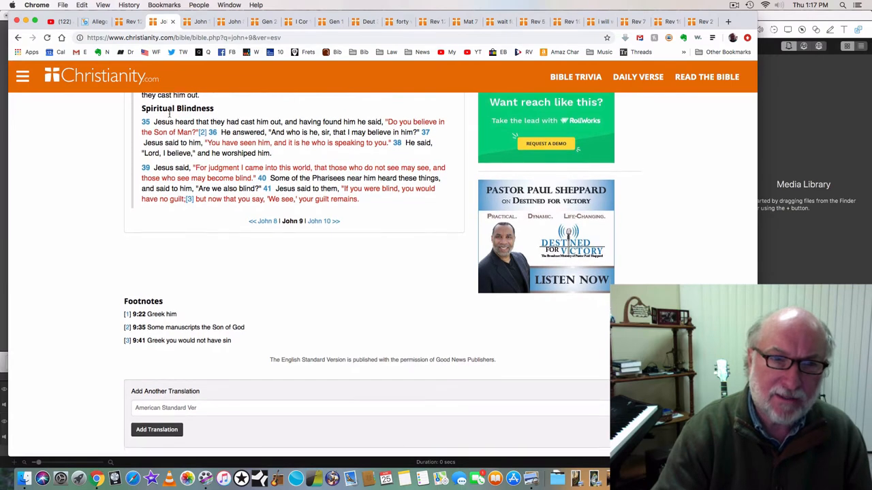
pyautogui.scroll(-3)
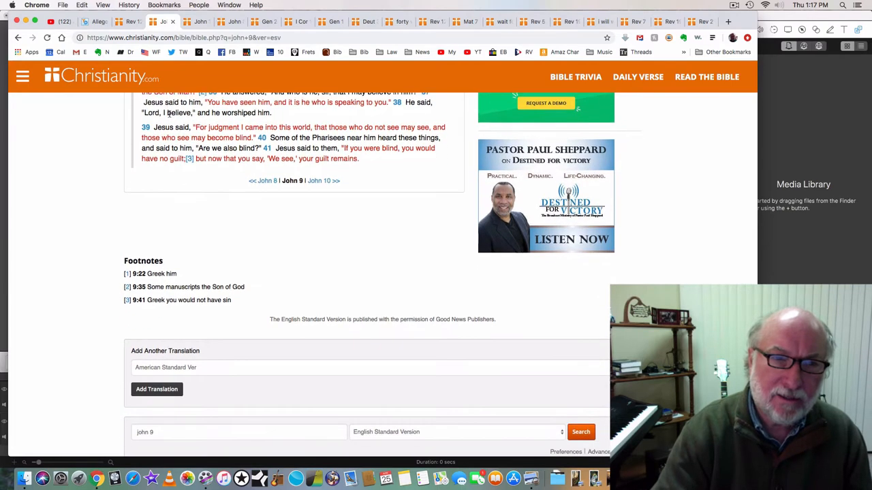
pyautogui.scroll(-3)
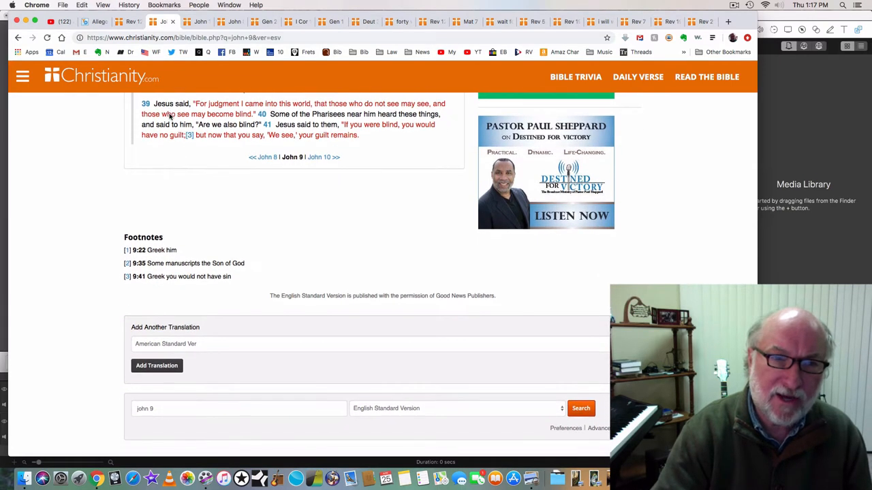
pyautogui.moveTo(107, 126)
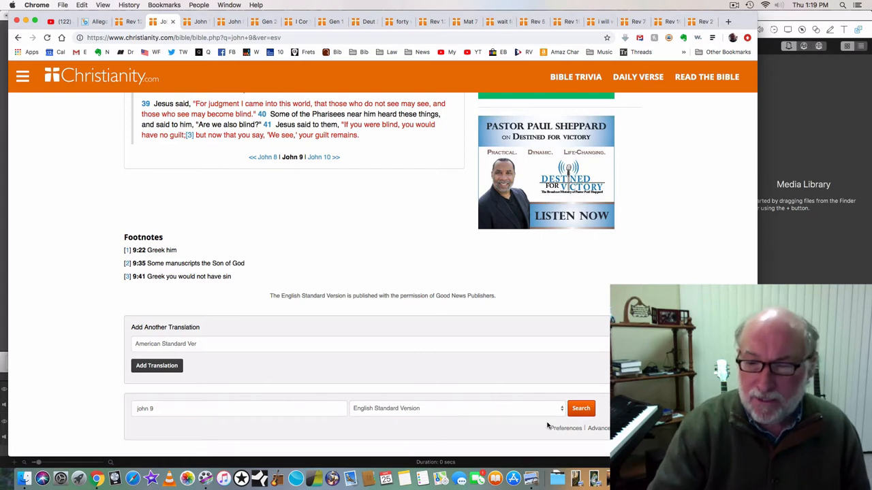
# Switch to John 1 and scroll to The Testimony of John the Baptist and Behold the Lamb of God.
pyautogui.click(569, 478)
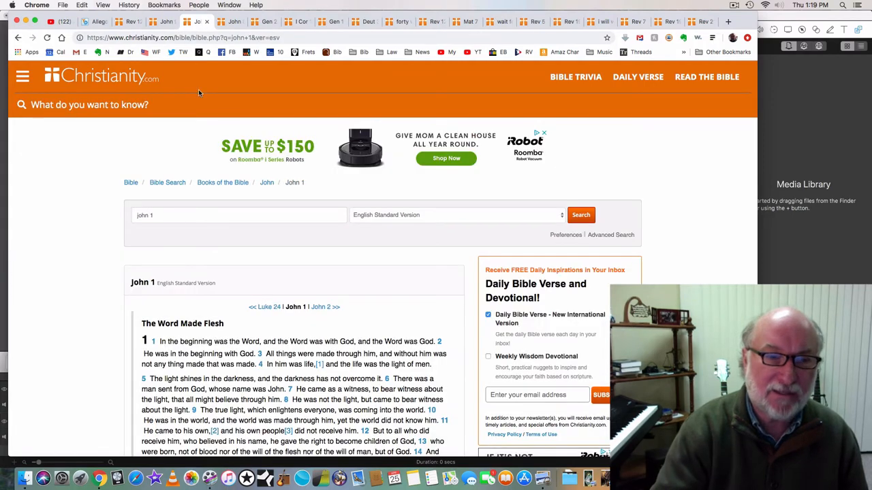
pyautogui.scroll(-3)
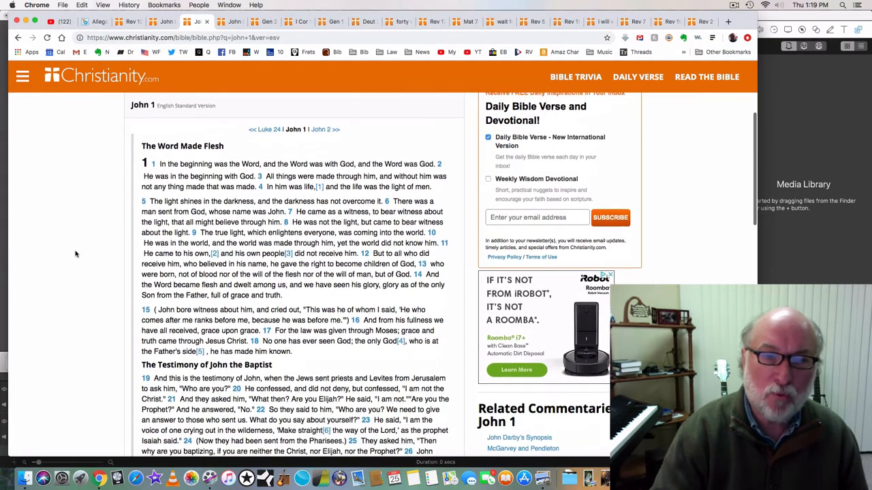
pyautogui.scroll(-3)
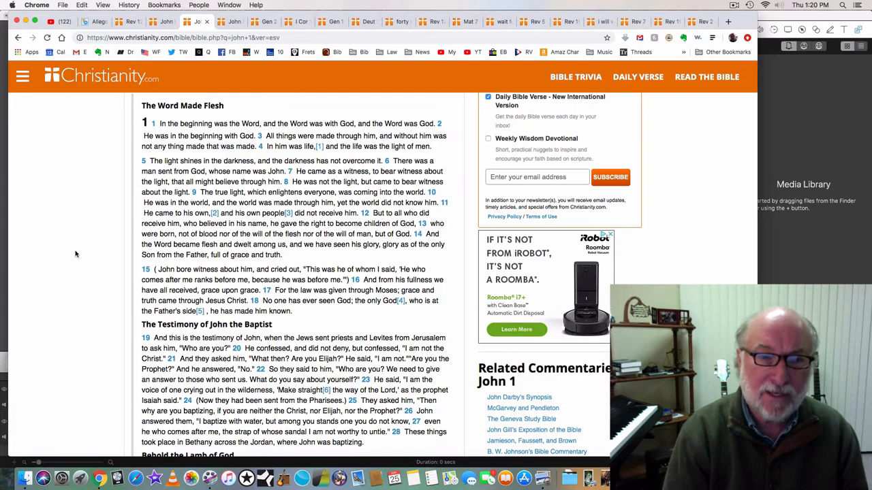
pyautogui.scroll(-3)
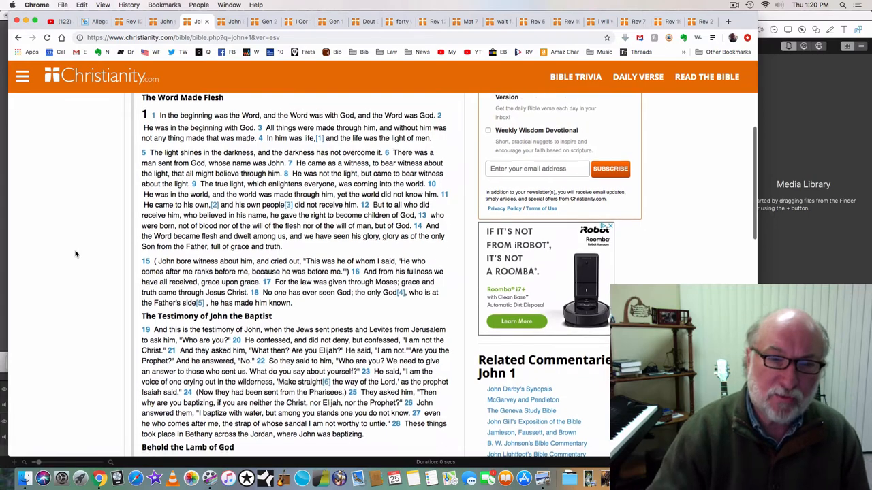
pyautogui.scroll(-3)
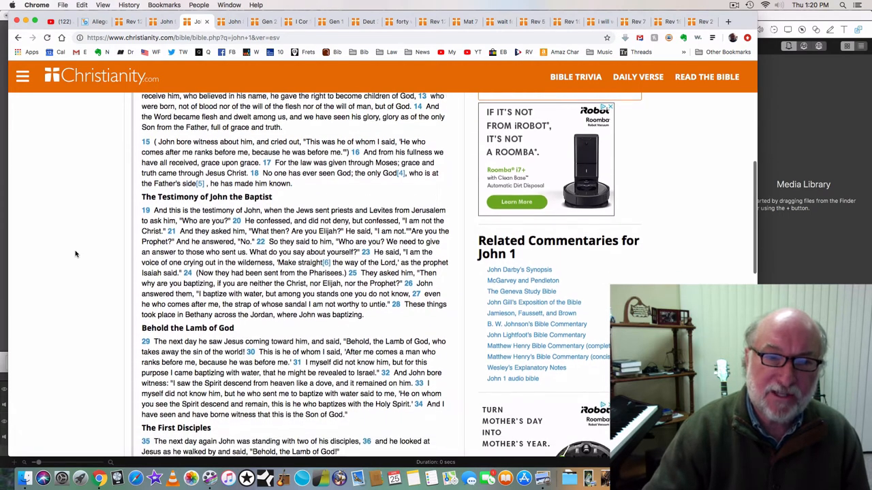
pyautogui.scroll(-3)
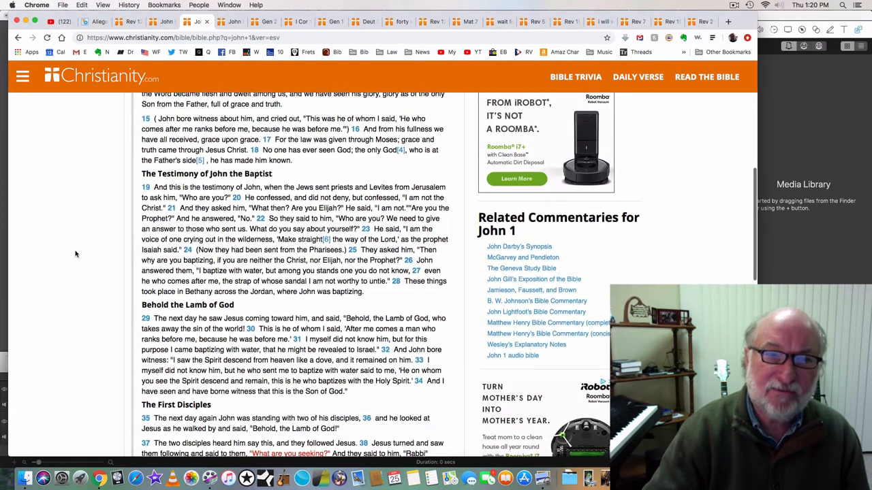
pyautogui.scroll(-3)
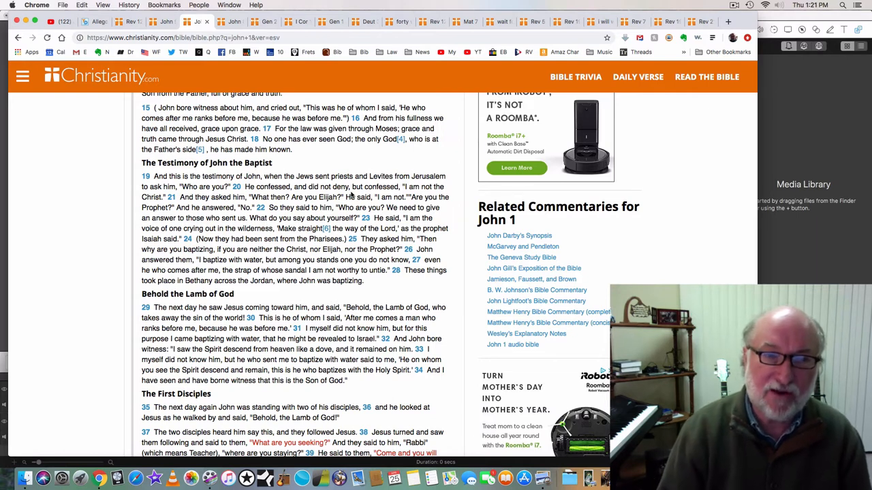
pyautogui.moveTo(269, 92)
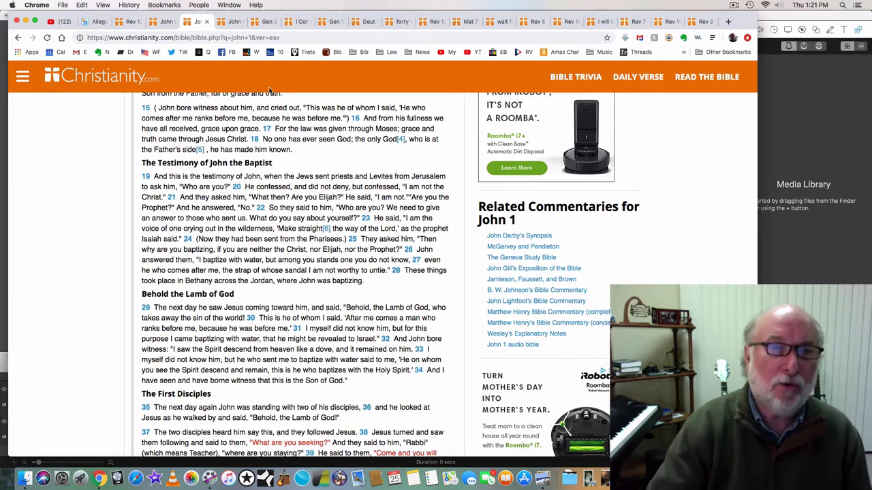
# Switch to the John 8 tab for Jesus the Light of the World.
pyautogui.click(197, 38)
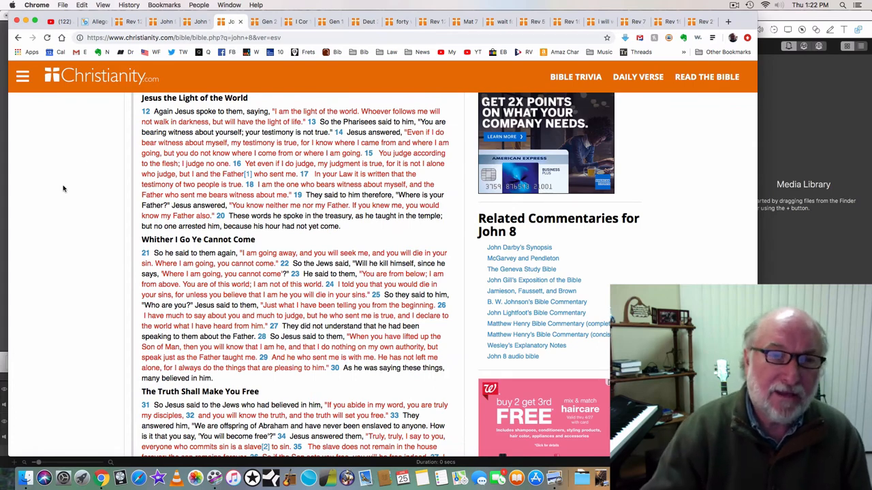
pyautogui.scroll(3)
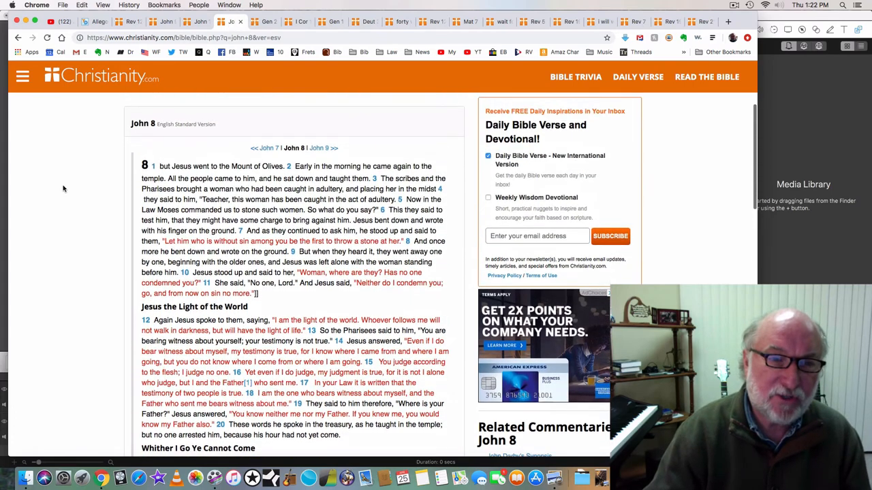
pyautogui.scroll(-3)
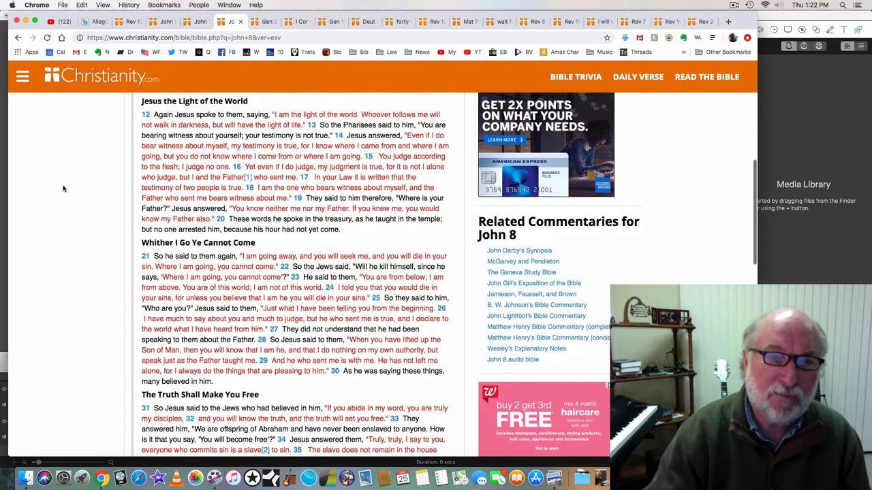
pyautogui.scroll(-3)
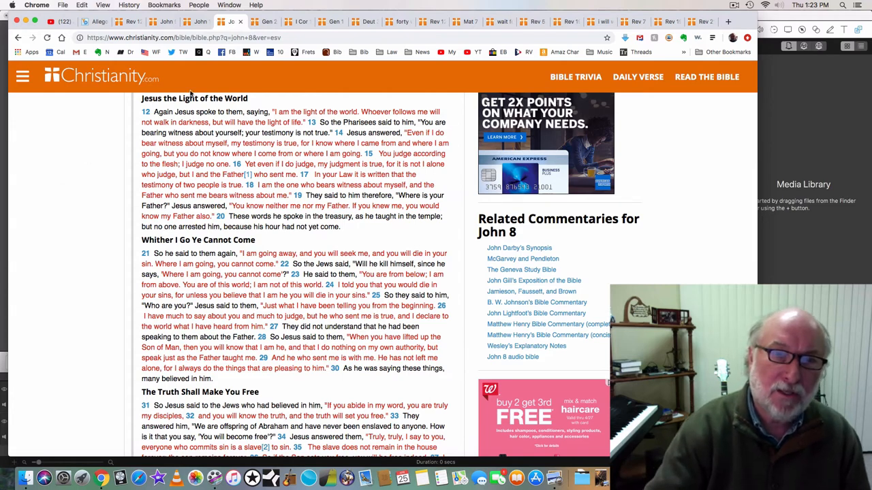
# Switch to the Genesis 2–3 tab briefly, then to the Genesis 1 chapter.
pyautogui.click(266, 22)
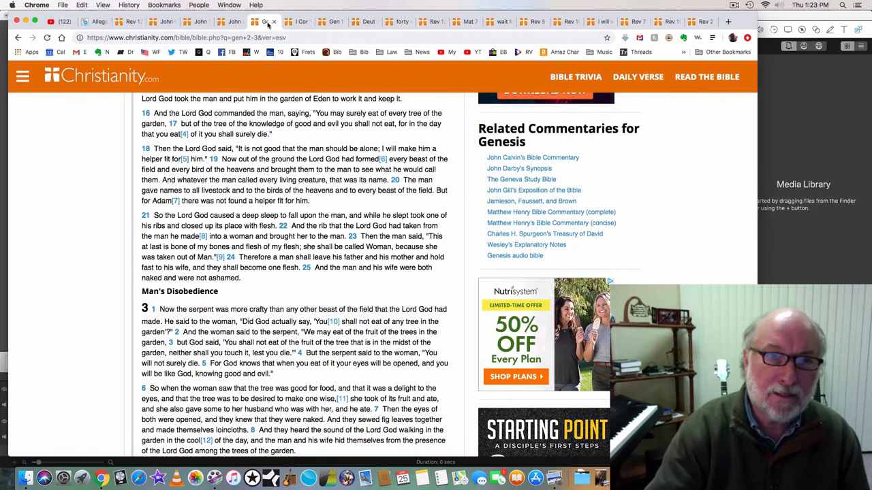
pyautogui.click(330, 21)
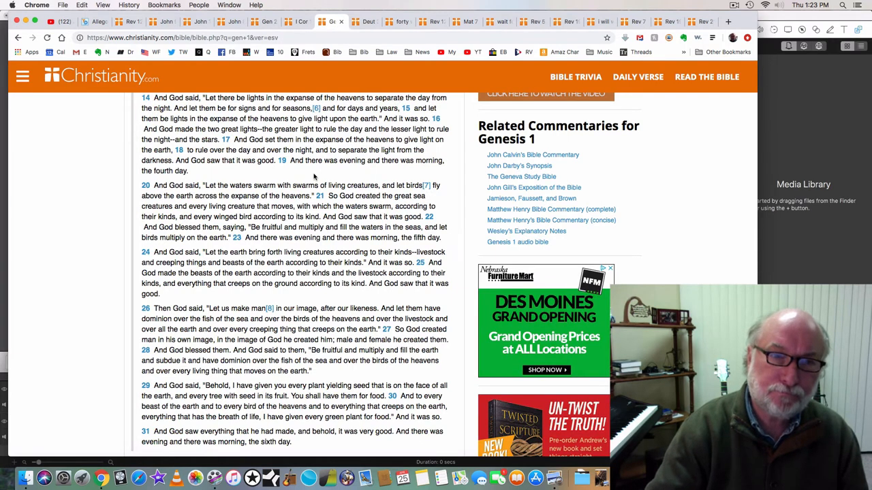
pyautogui.moveTo(308, 171)
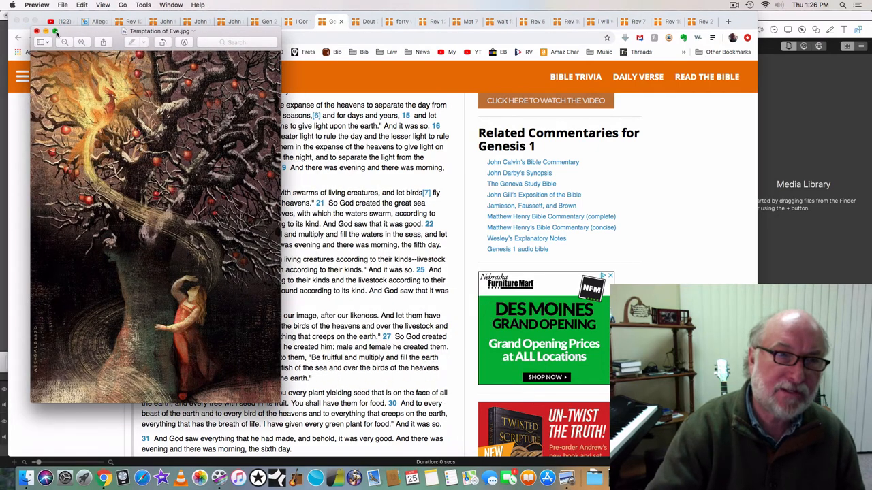
# Close the Temptation of Eve picture in Preview.
pyautogui.click(26, 22)
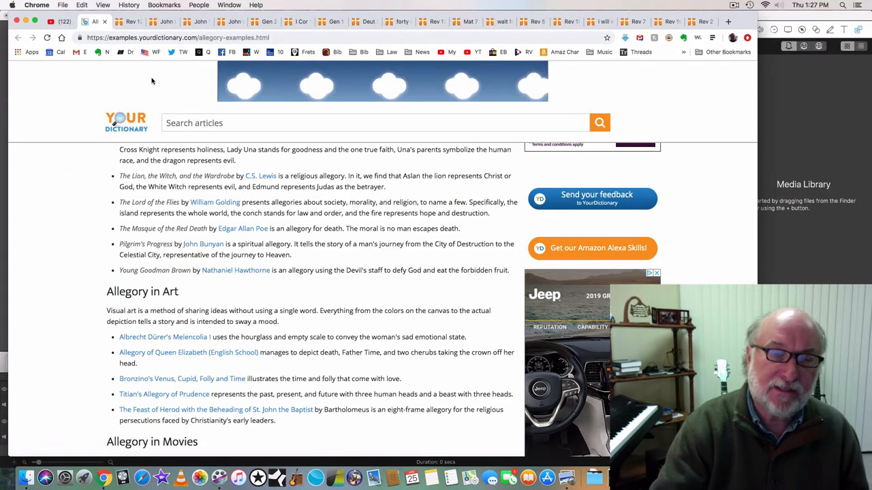
pyautogui.scroll(3)
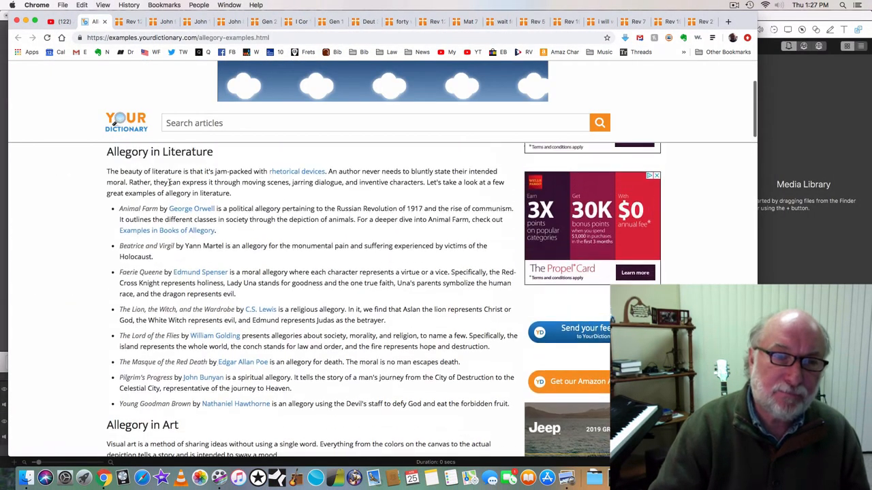
pyautogui.scroll(3)
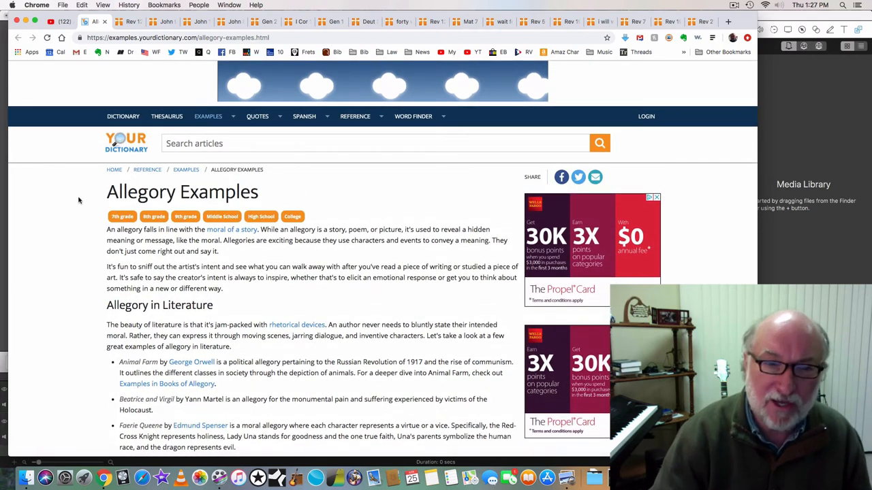
pyautogui.scroll(-3)
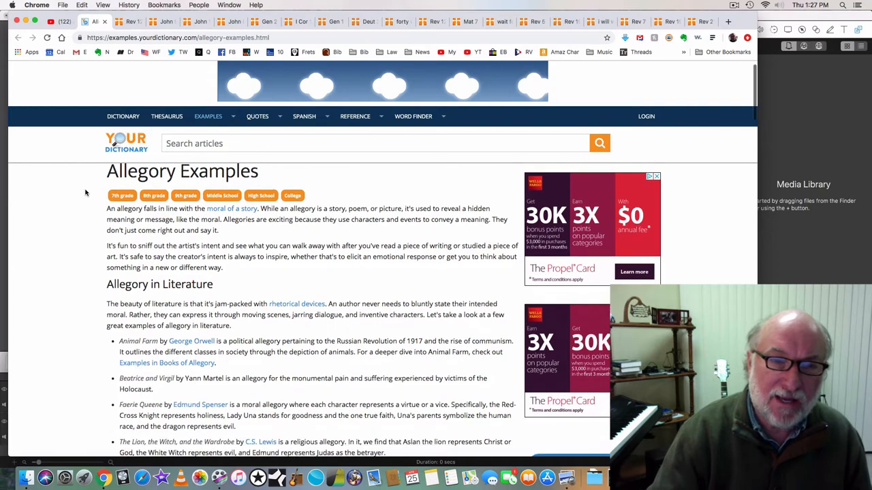
pyautogui.scroll(-3)
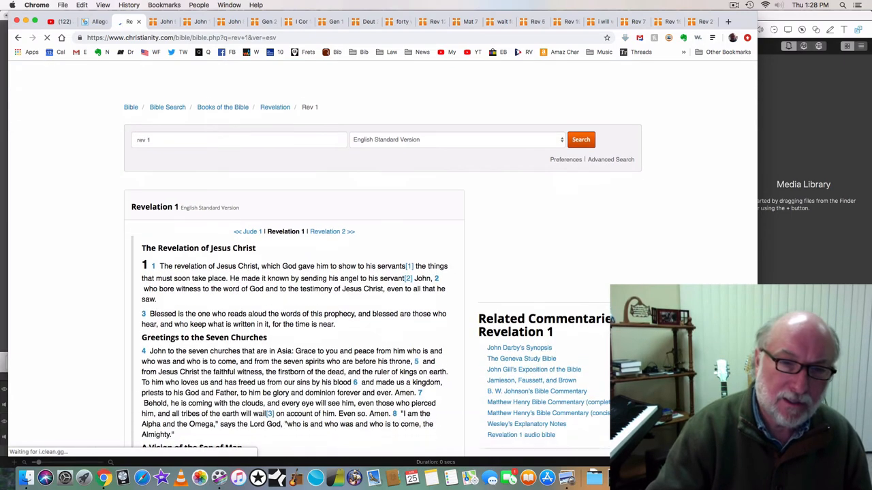
# Scroll Revelation 1 down to the A Vision of the Son of Man section.
pyautogui.scroll(-3)
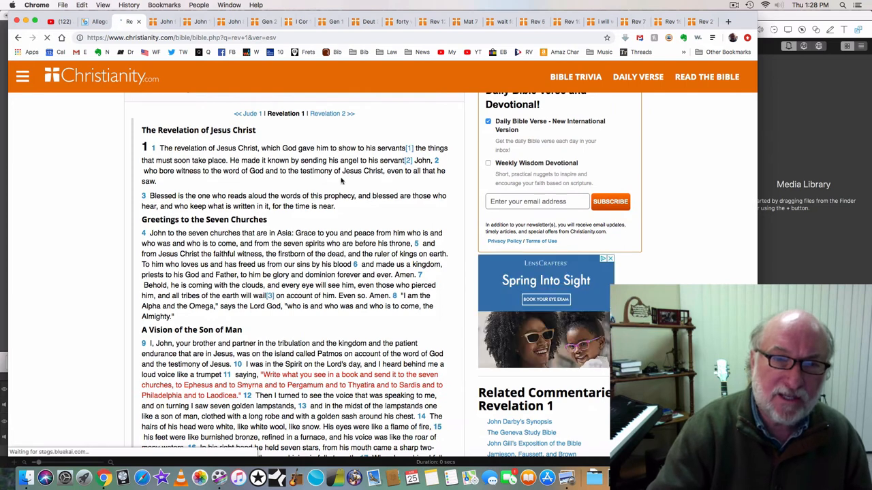
pyautogui.moveTo(231, 178)
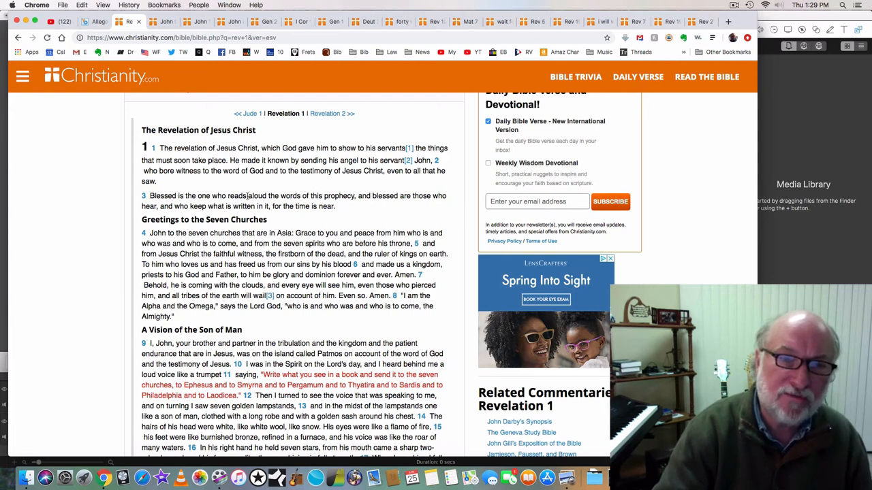
pyautogui.scroll(-3)
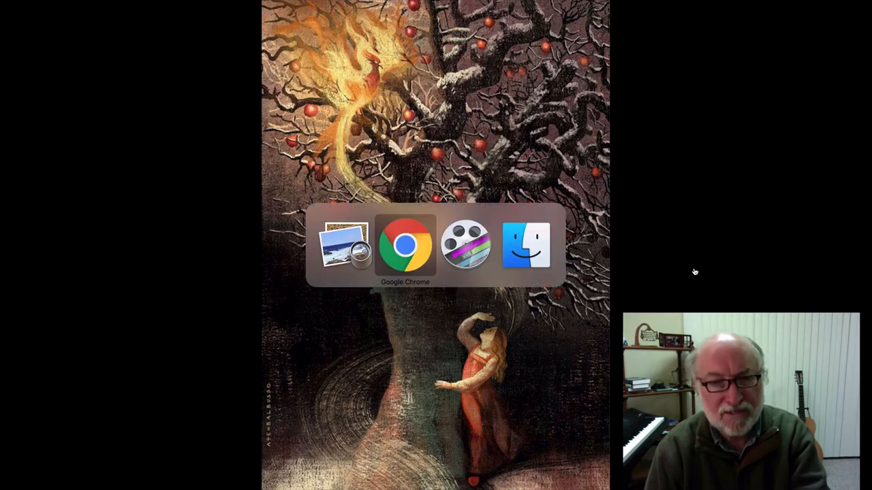
# Return to the Genesis 2–3 page on Christianity.com and scroll down to 'Man's Disobedience'.
pyautogui.click(405, 243)
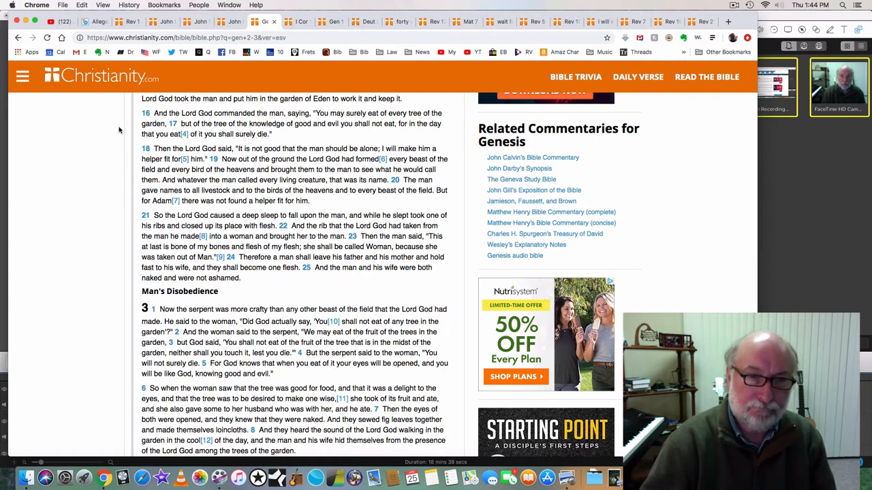
pyautogui.scroll(-3)
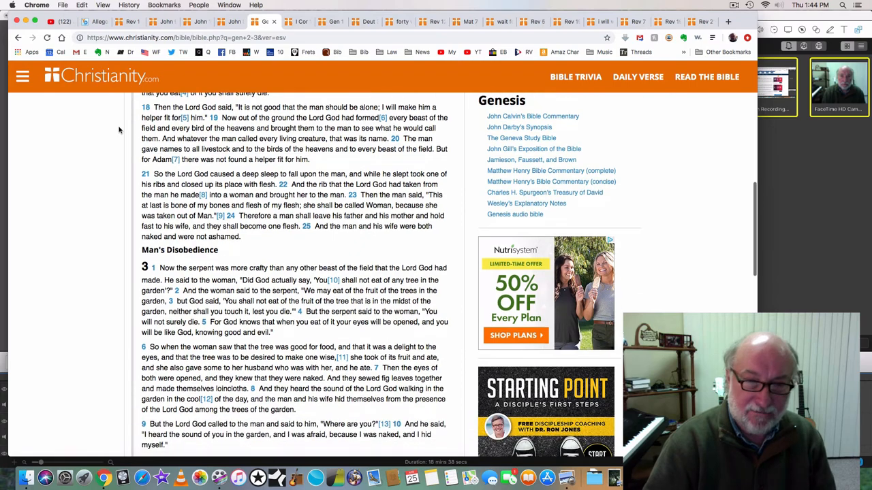
pyautogui.scroll(-3)
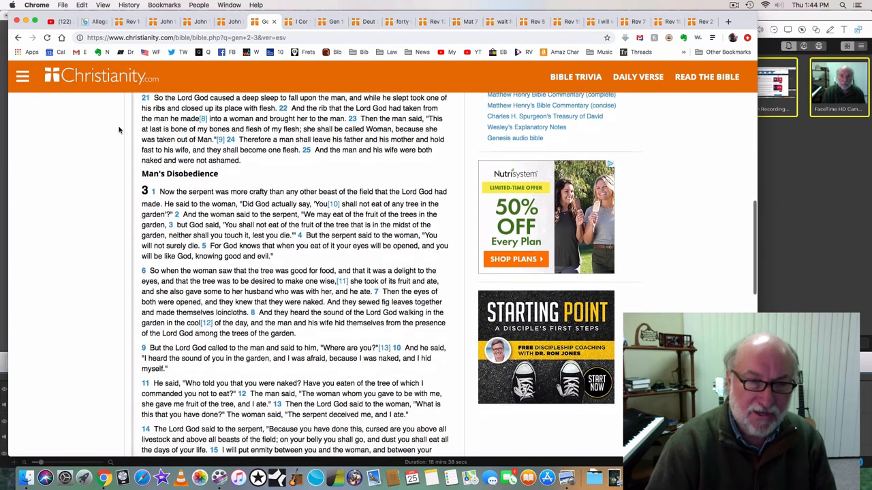
pyautogui.scroll(-3)
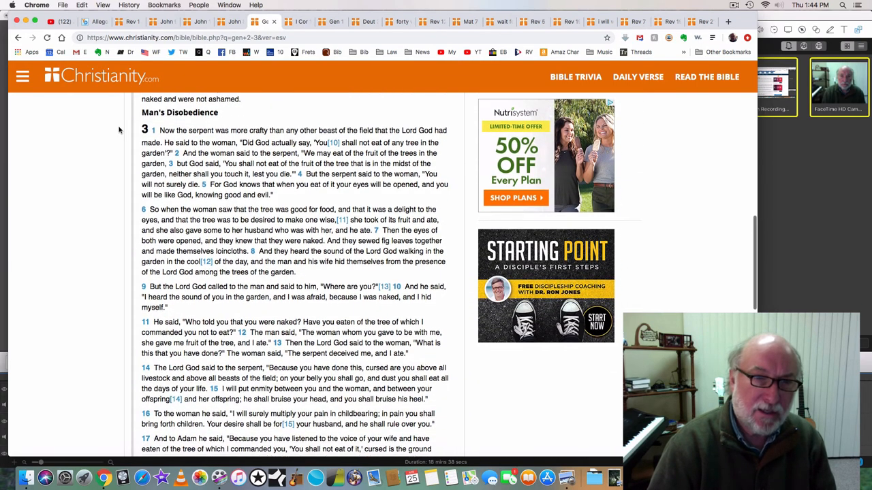
# Scroll the Genesis page so Adam's curse through thorns, thistles and sweat is in view.
pyautogui.scroll(-3)
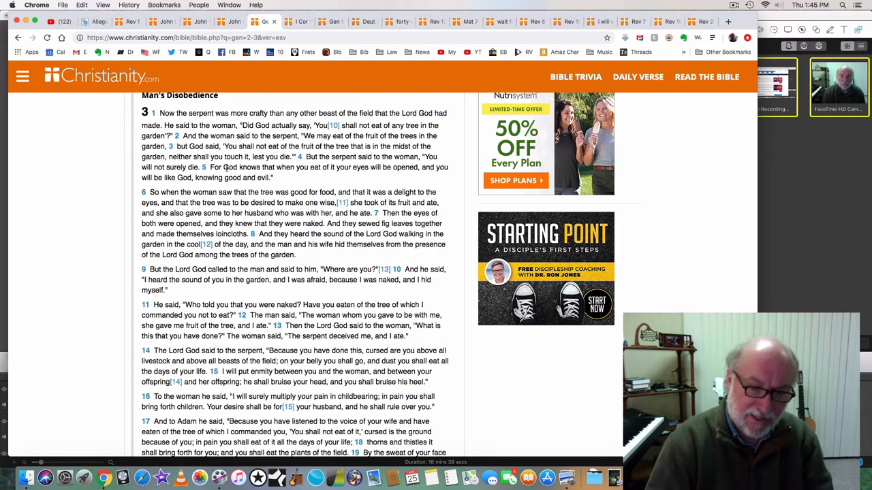
pyautogui.moveTo(327, 295)
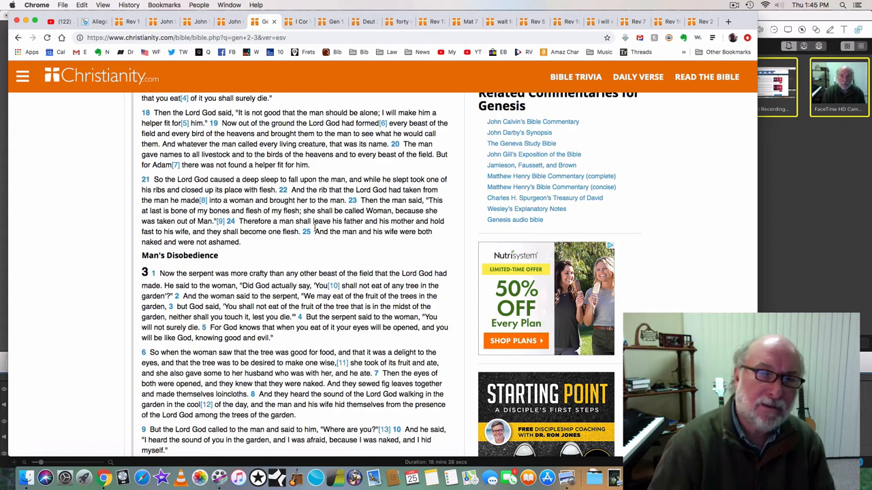
pyautogui.scroll(-3)
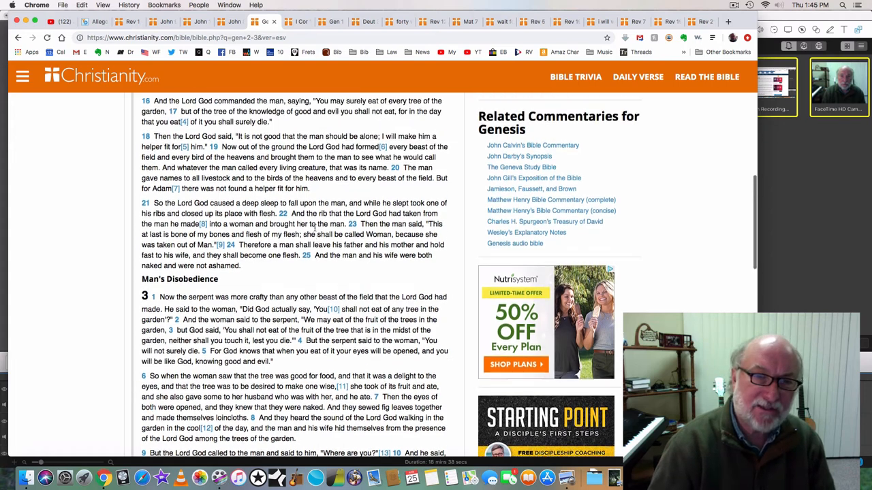
pyautogui.scroll(-3)
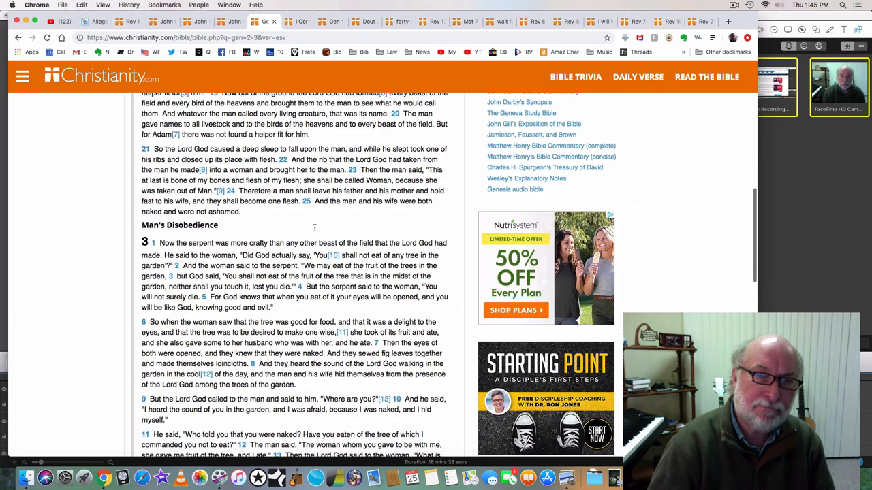
pyautogui.scroll(-3)
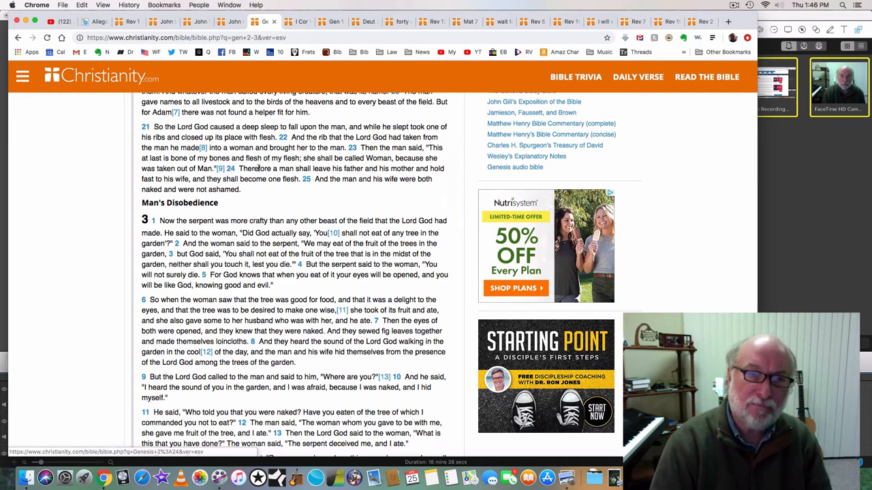
pyautogui.moveTo(314, 193)
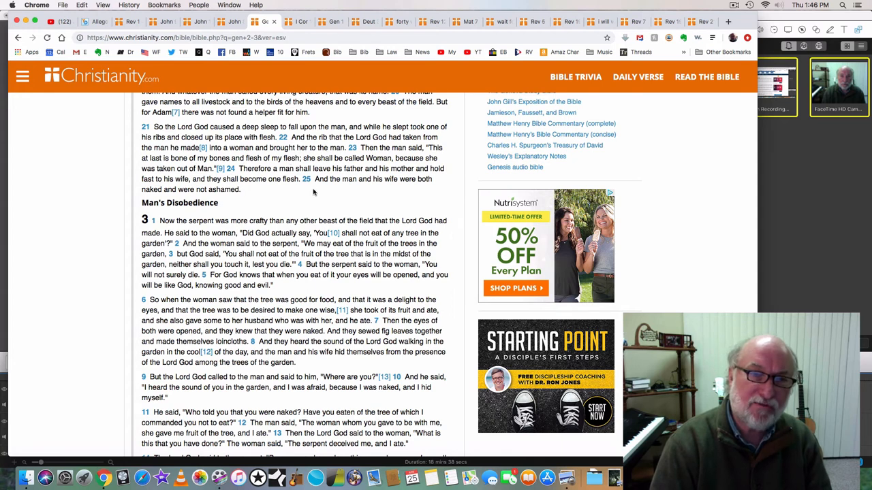
pyautogui.moveTo(309, 197)
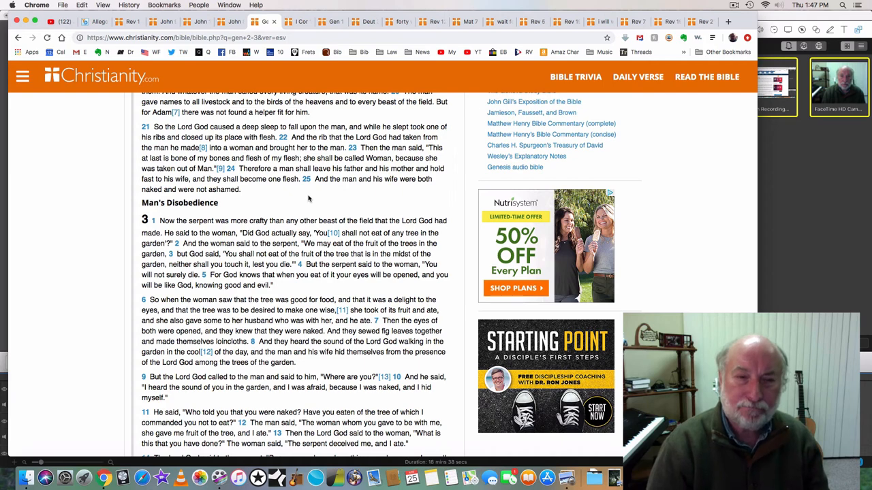
pyautogui.scroll(-3)
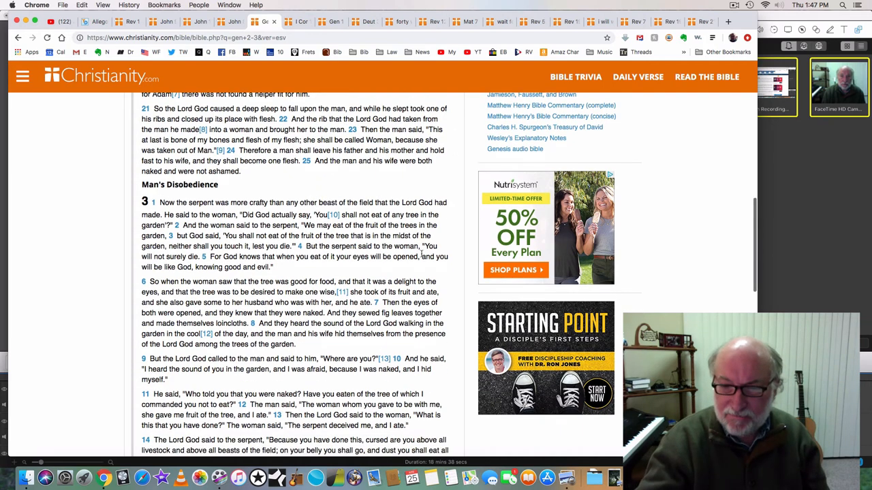